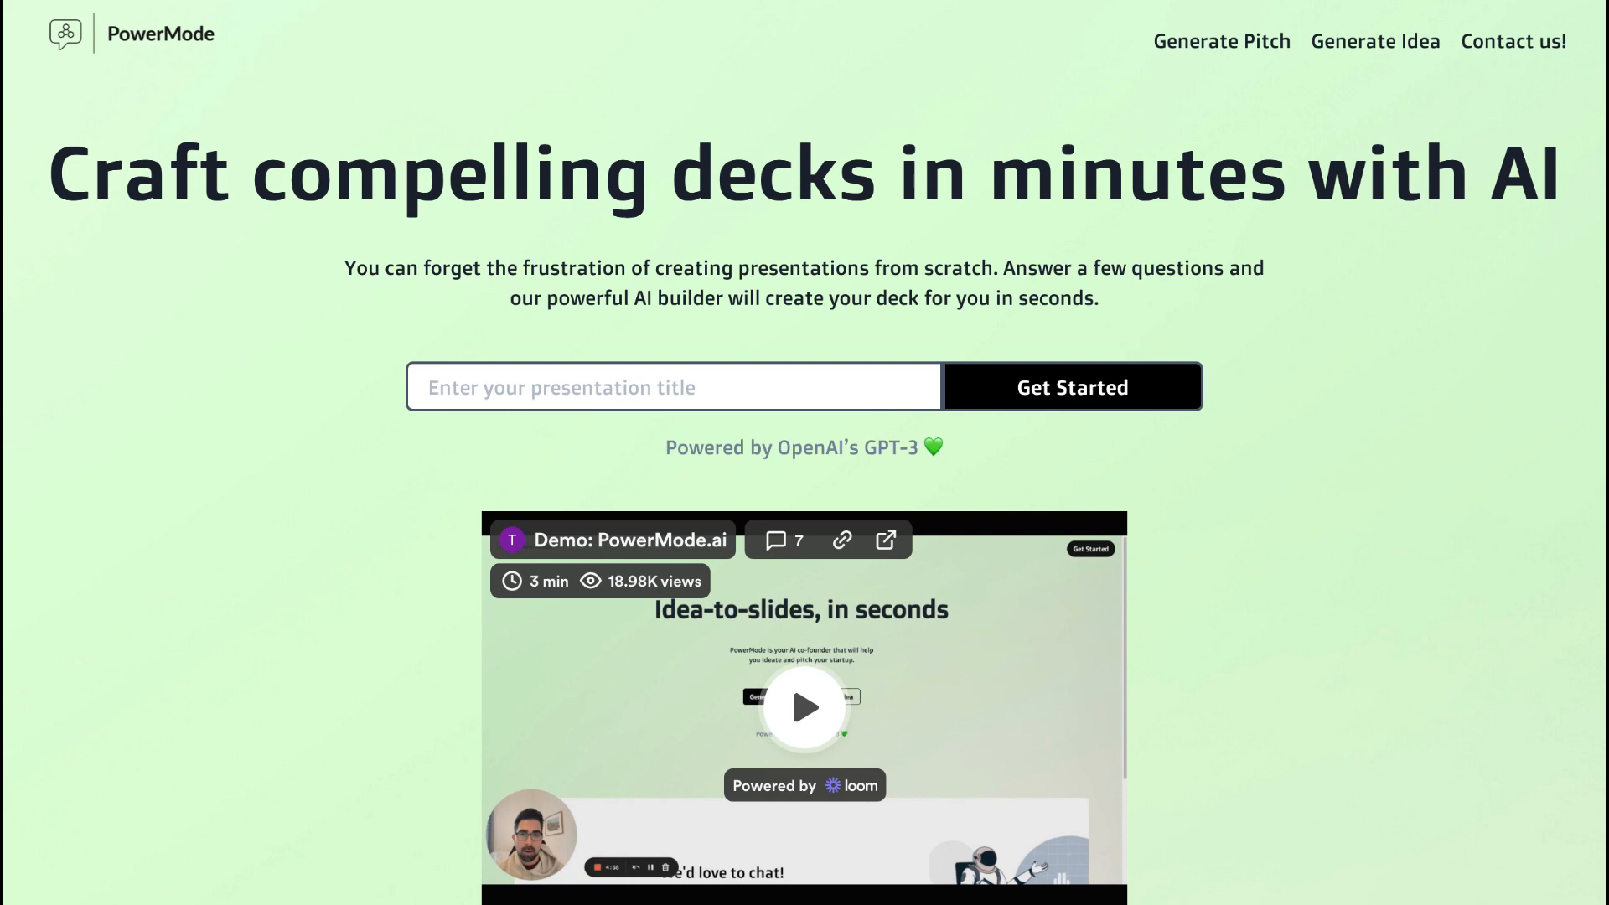
Step: Show Tome's Free, Pro ($8/person monthly, billed annually) and Enterprise pricing plans
left_click(1372, 41)
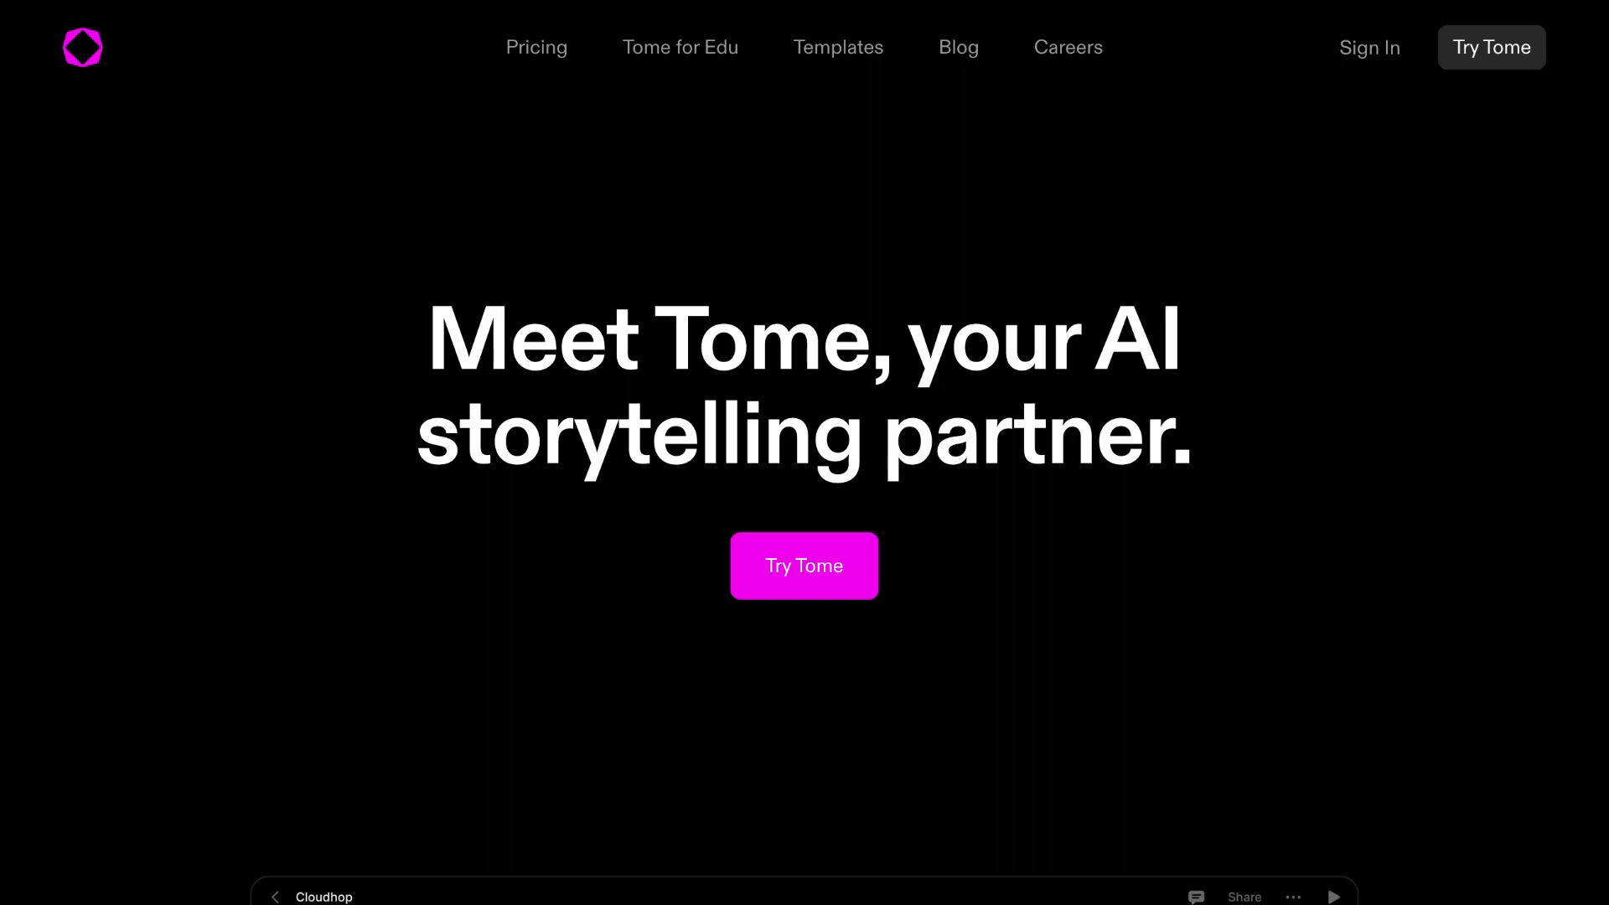
left_click(536, 48)
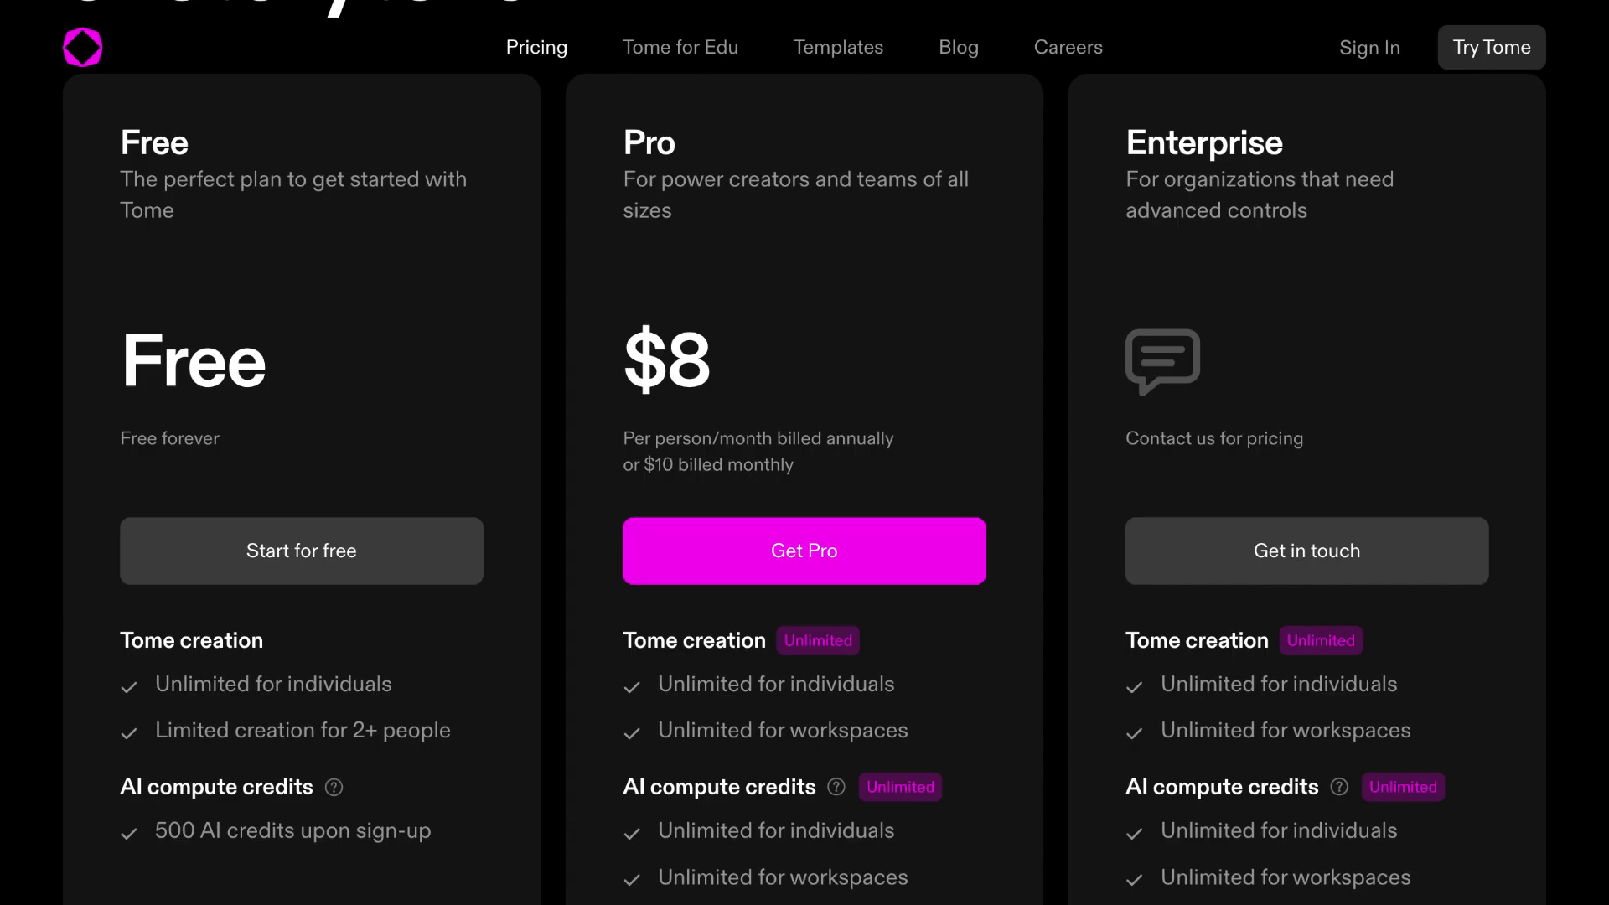